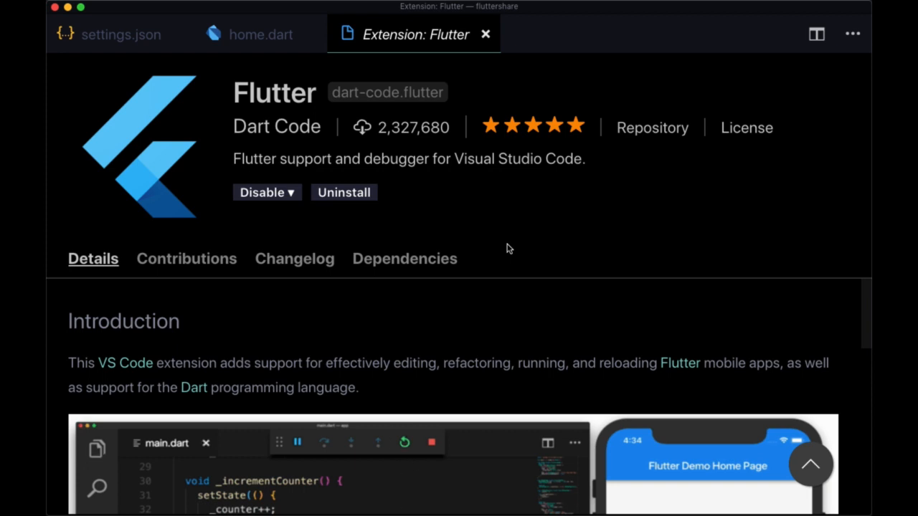
mouse_move(287, 127)
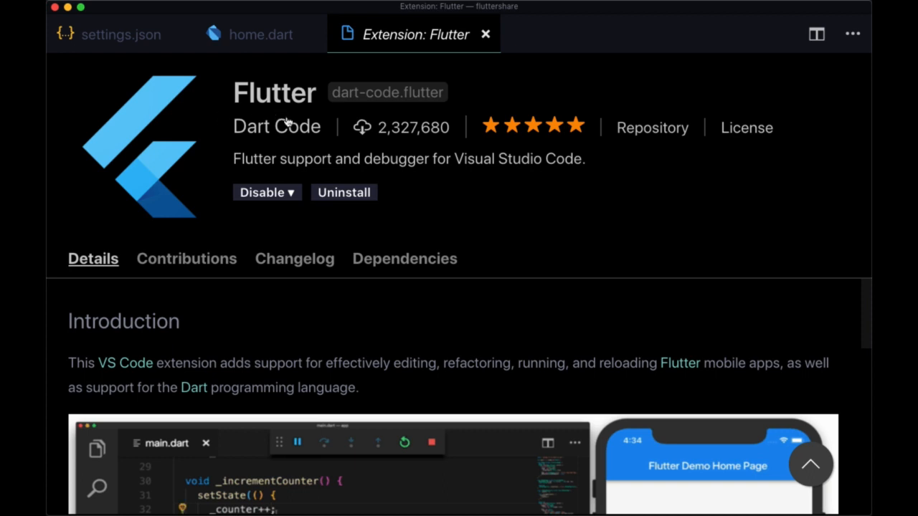
mouse_move(287, 123)
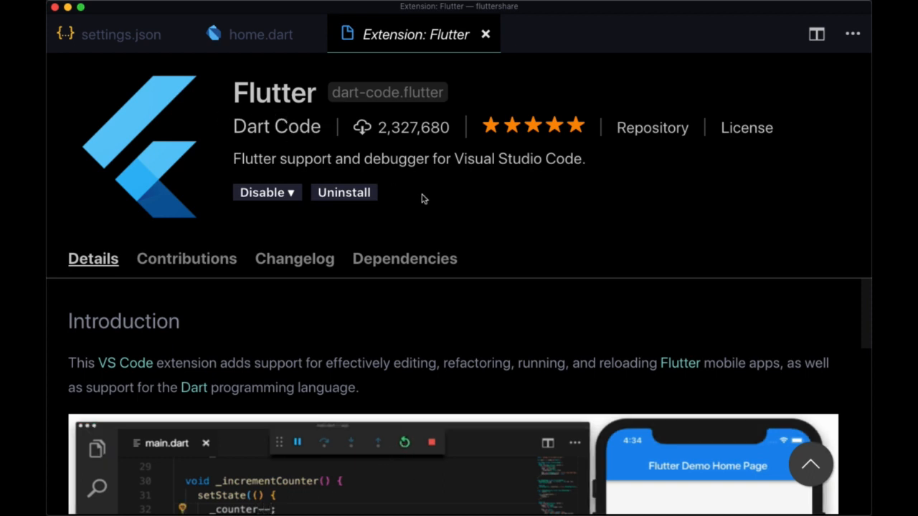
- Bring up the Command Palette over the Flutter extension page
click(344, 192)
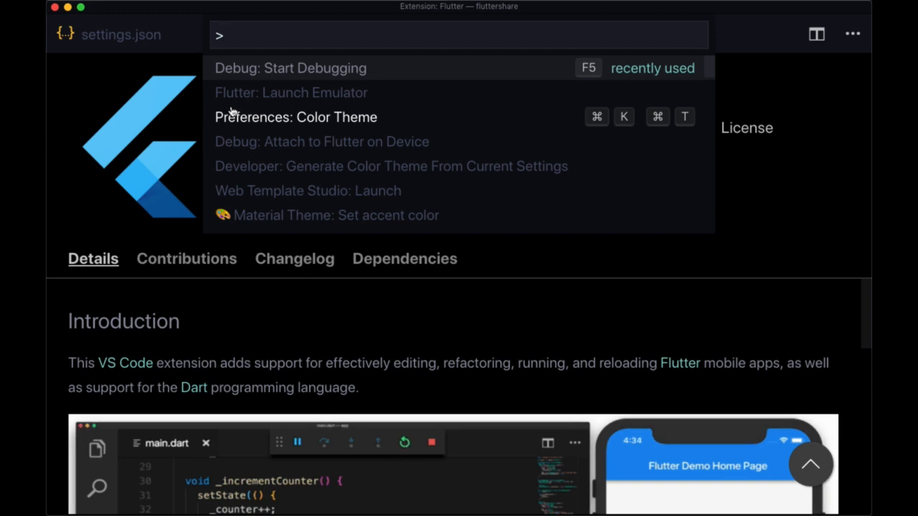
- Filter the palette with 'flutter' to reach the Launch Emulator command
text(flutter)
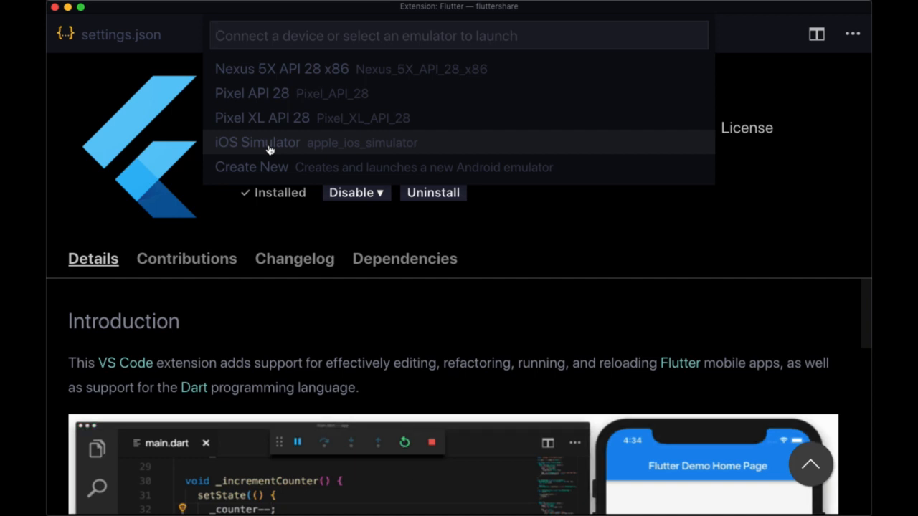
mouse_move(275, 166)
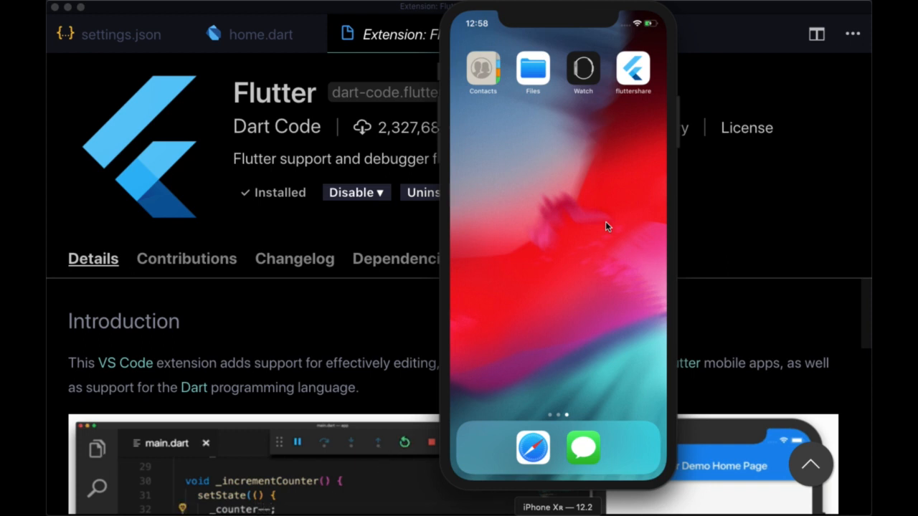
mouse_move(390, 172)
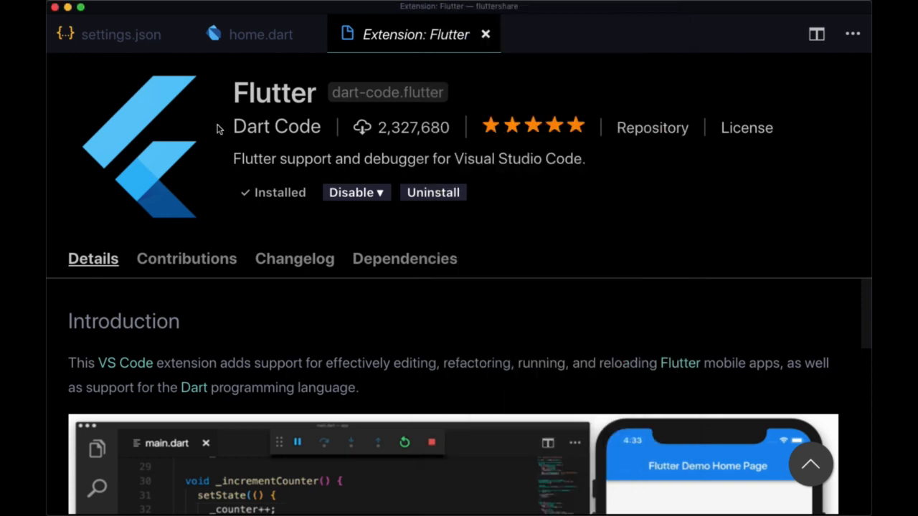
- Run Debug: Start Debugging and choose Dart & Flutter as the environment
key(Cmd+Shift+P)
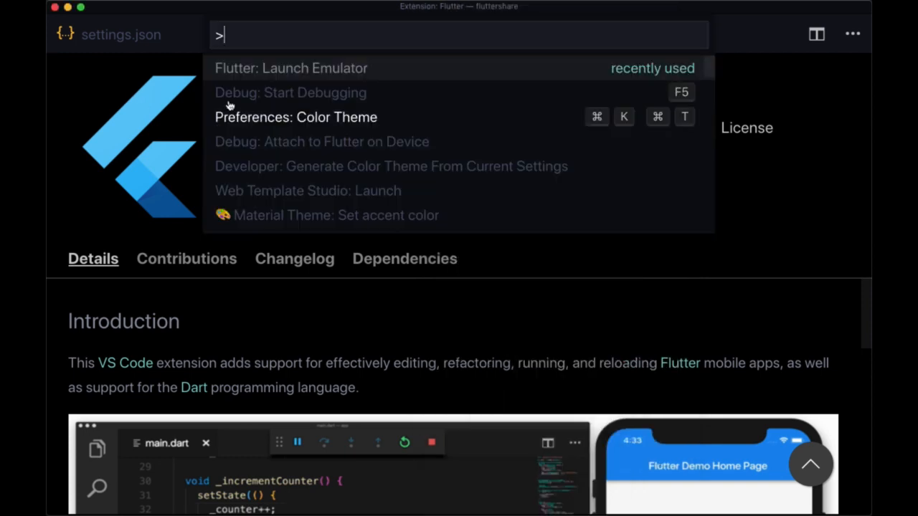
text(d)
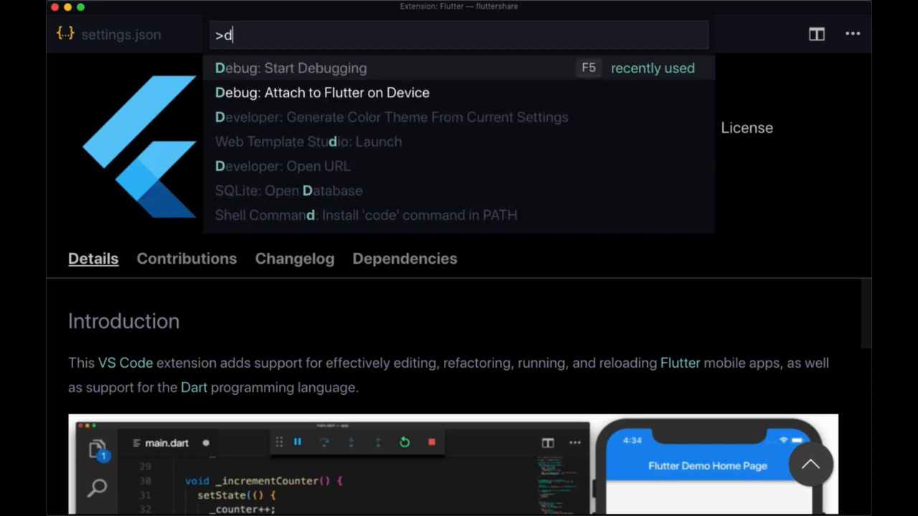
click(315, 69)
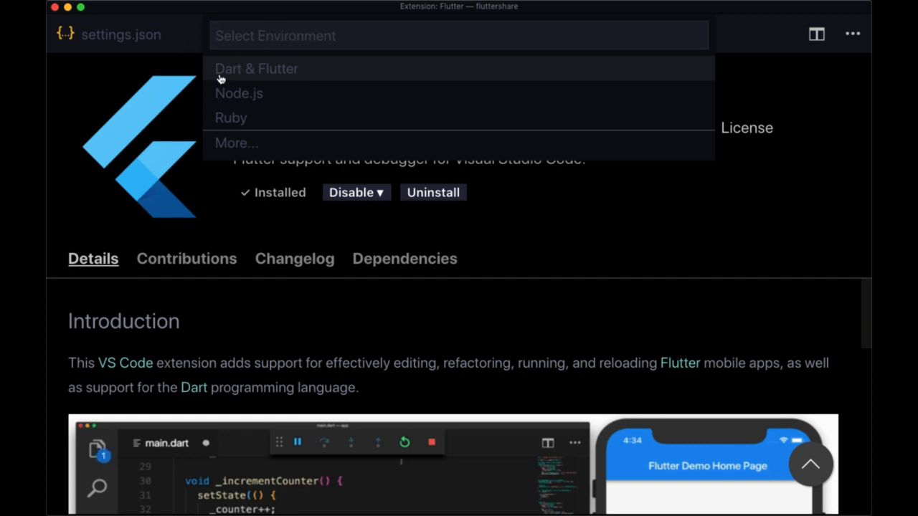
click(255, 69)
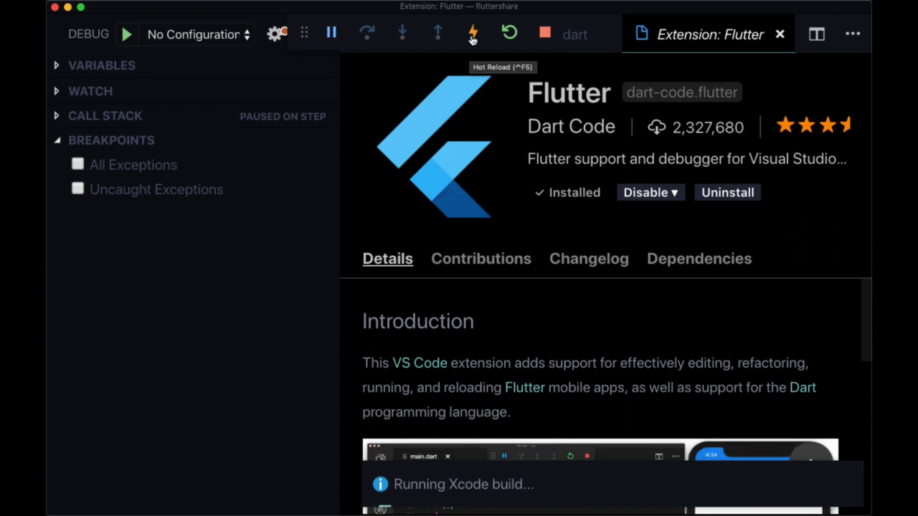
mouse_move(474, 35)
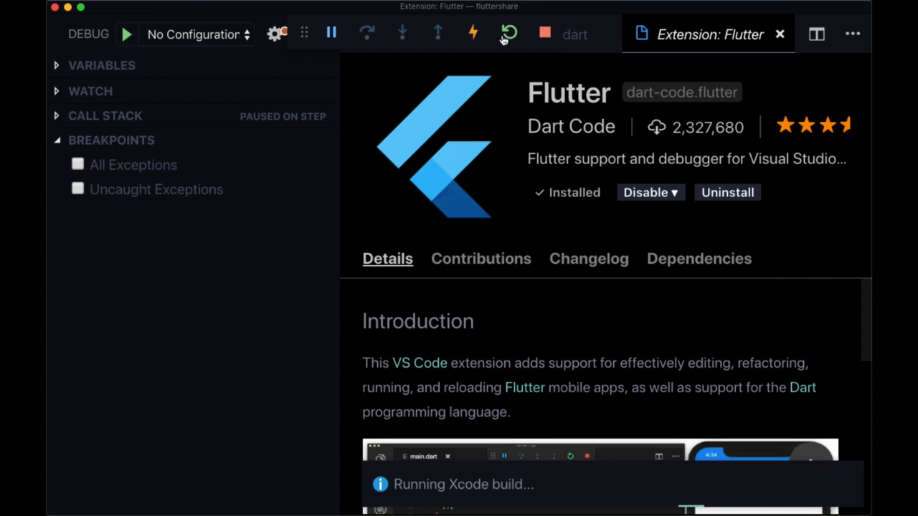
mouse_move(511, 33)
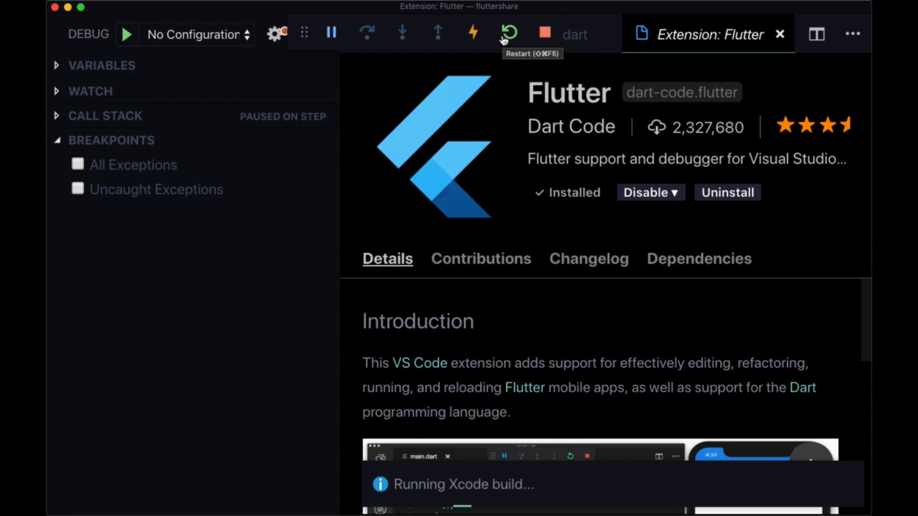
mouse_move(494, 37)
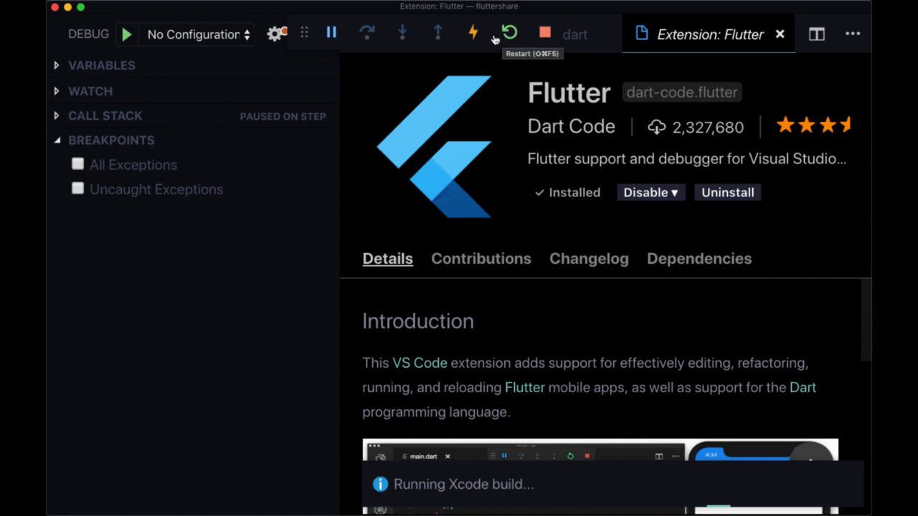
mouse_move(515, 34)
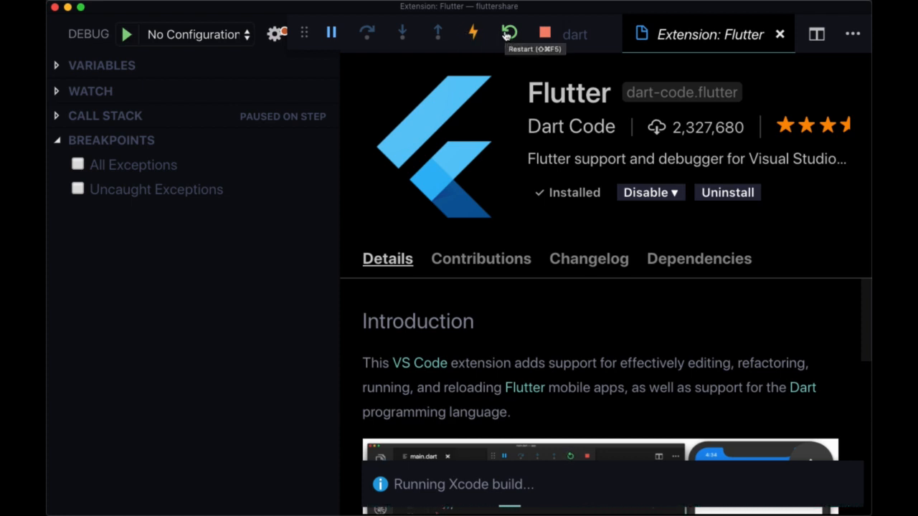
mouse_move(550, 33)
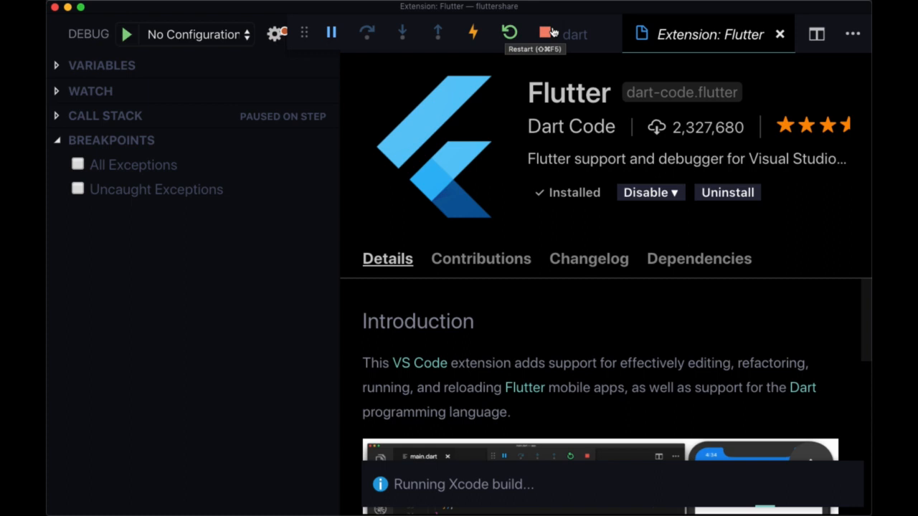
mouse_move(546, 33)
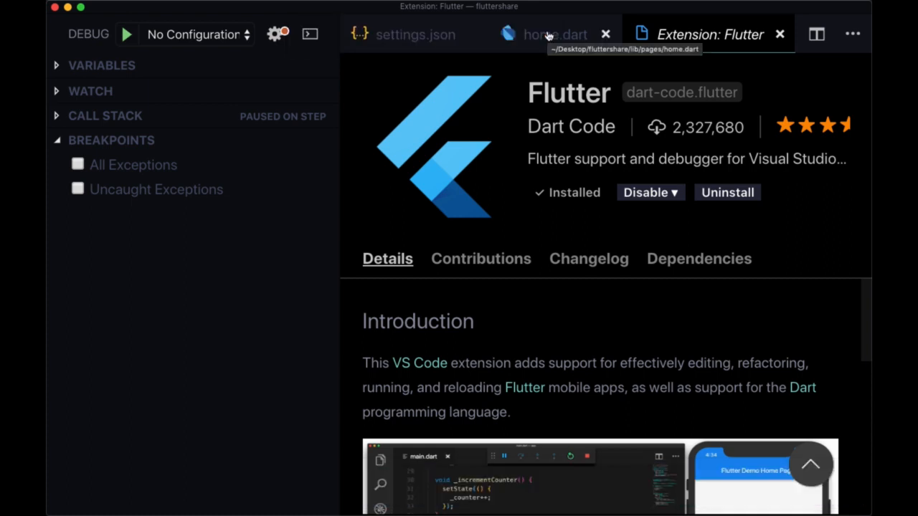
mouse_move(528, 37)
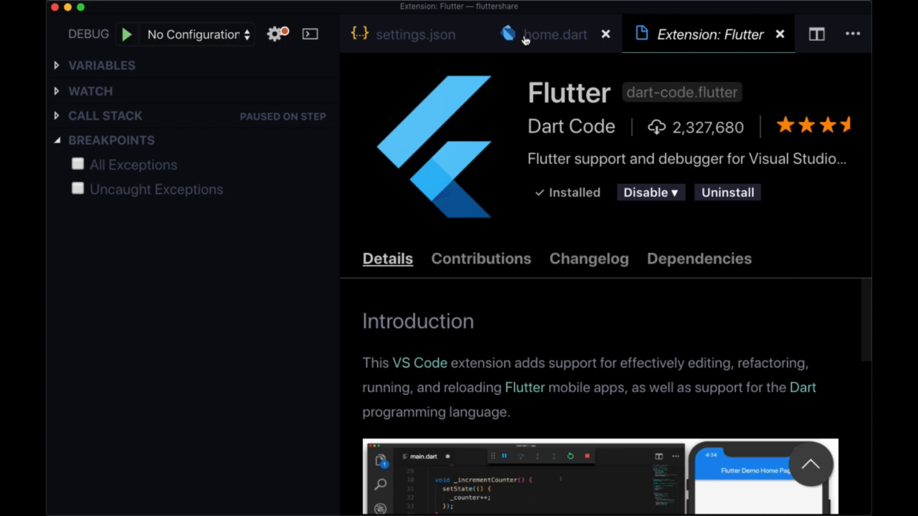
- Start debugging again with Dart & Flutter, targeting the iOS Simulator device
key(Cmd+Shift+P)
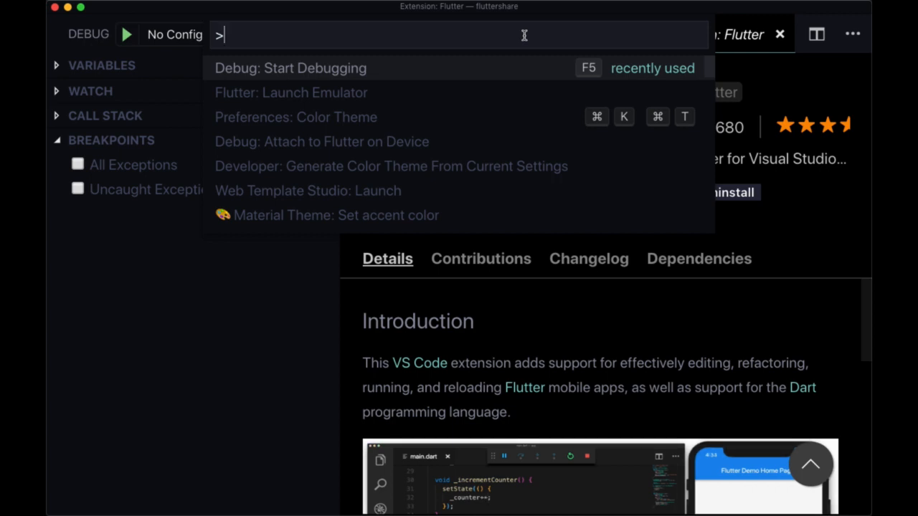
key(Cmd+Tab)
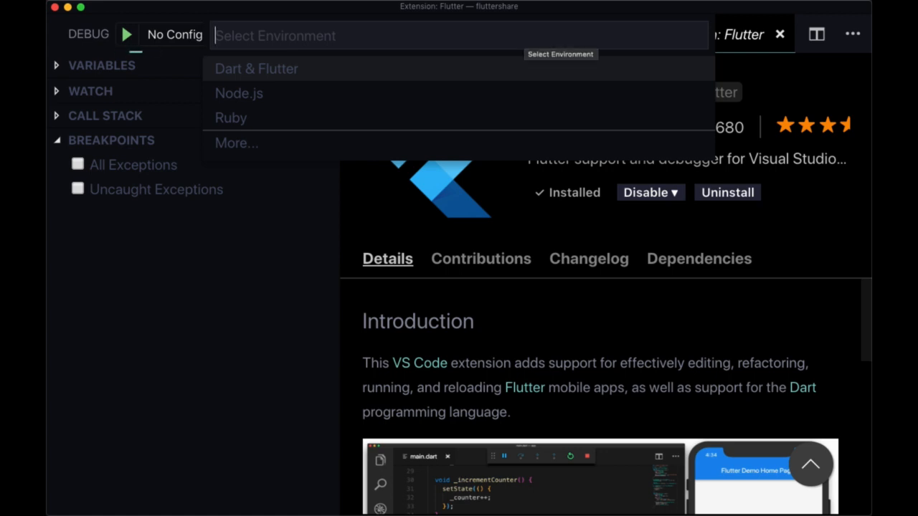
click(254, 69)
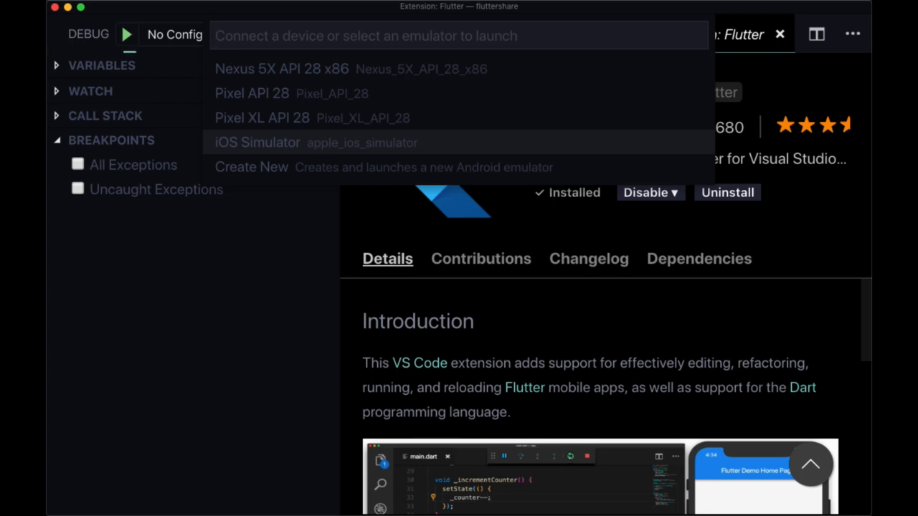
click(257, 142)
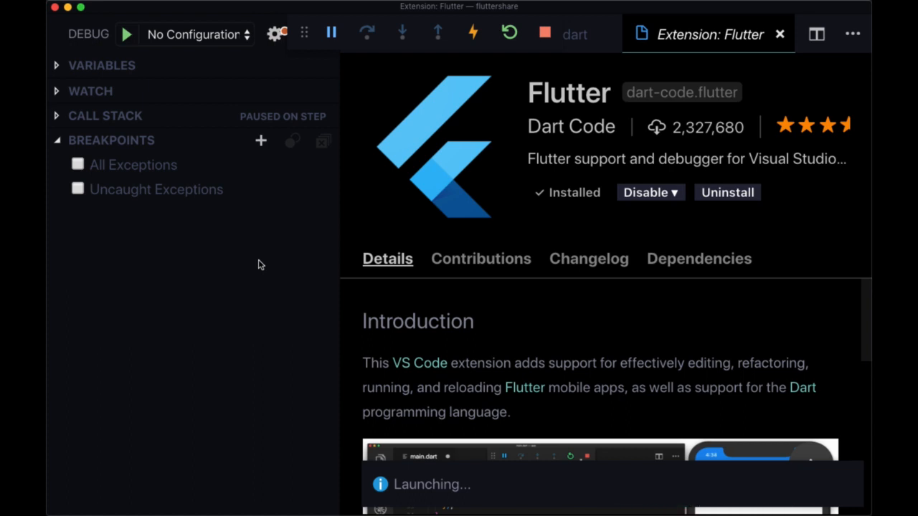
mouse_move(107, 149)
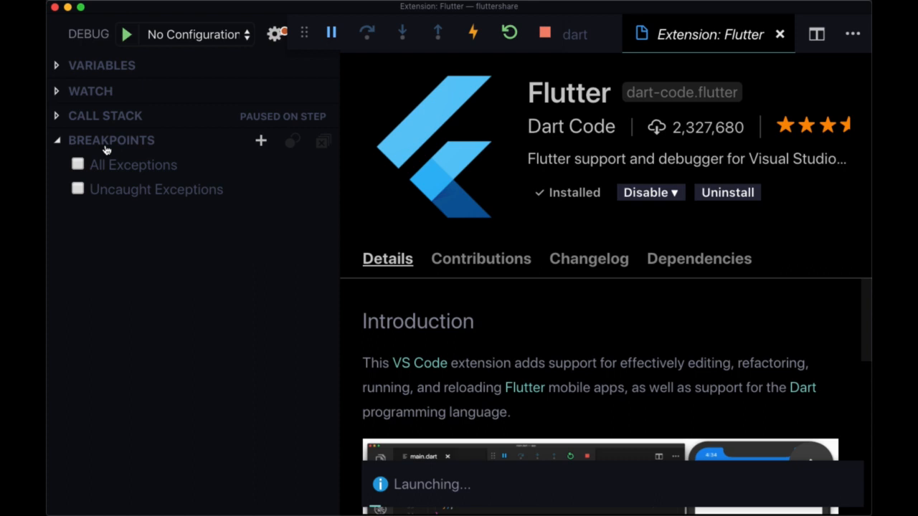
mouse_move(63, 175)
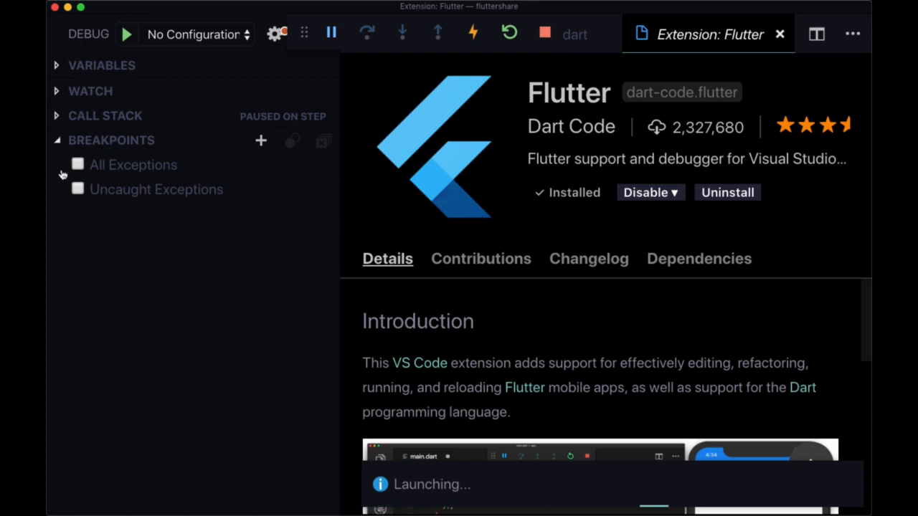
mouse_move(76, 189)
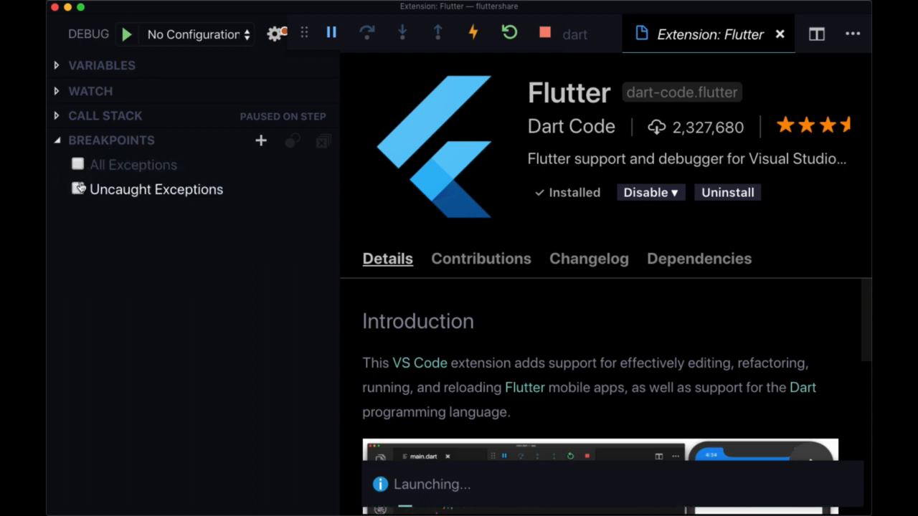
mouse_move(78, 190)
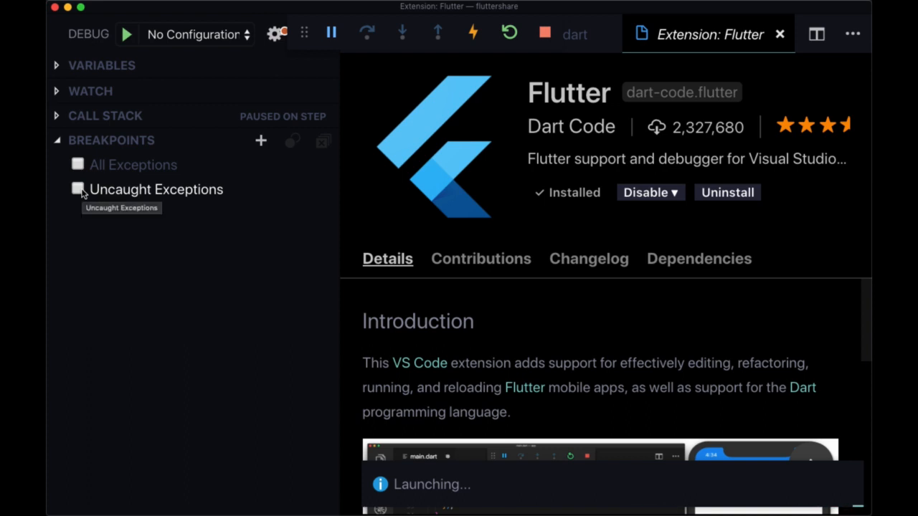
- Tick Uncaught Exceptions in the Breakpoints section of Run and Debug
click(76, 190)
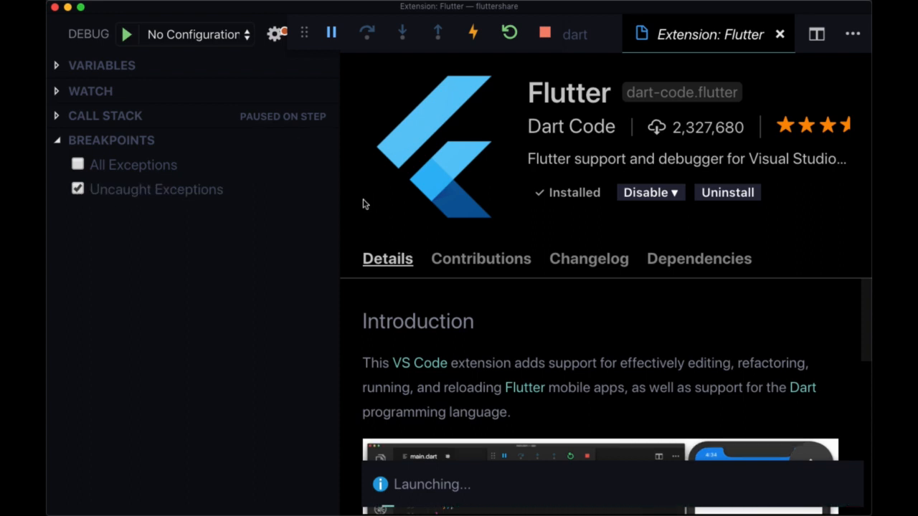
mouse_move(339, 89)
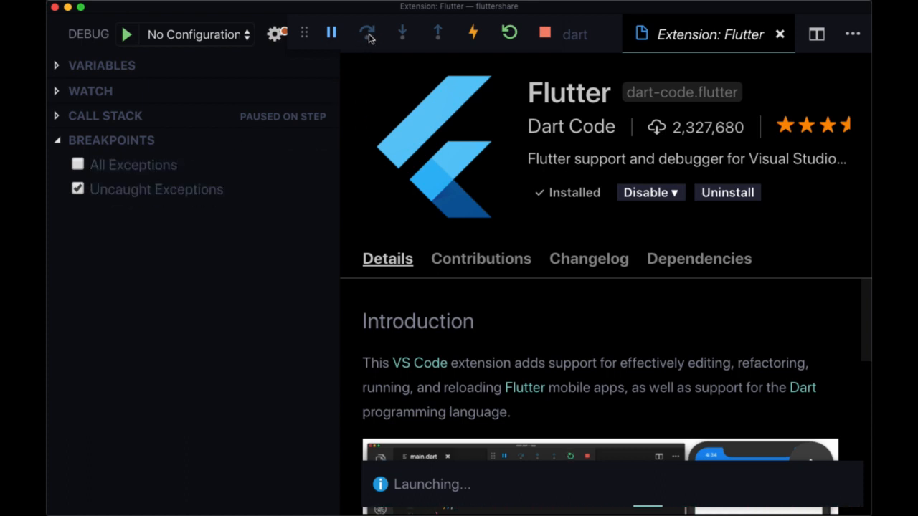
mouse_move(367, 35)
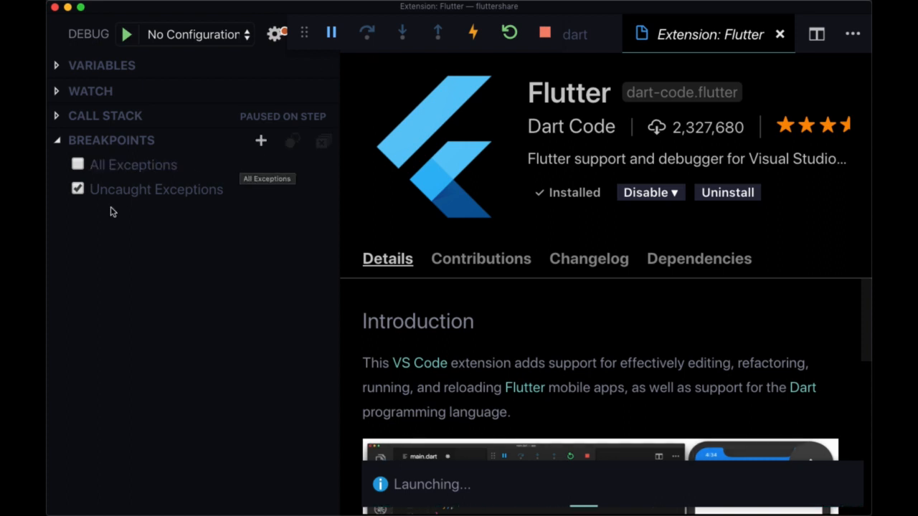
click(76, 190)
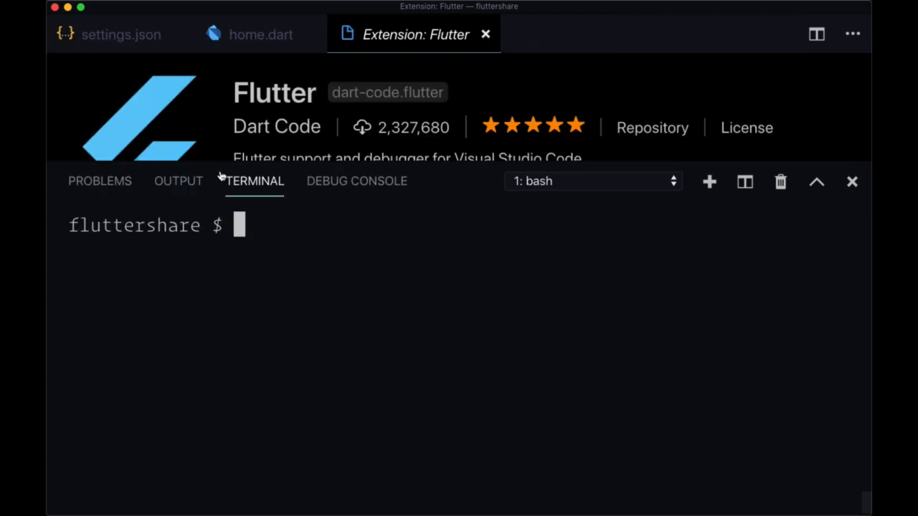
click(355, 181)
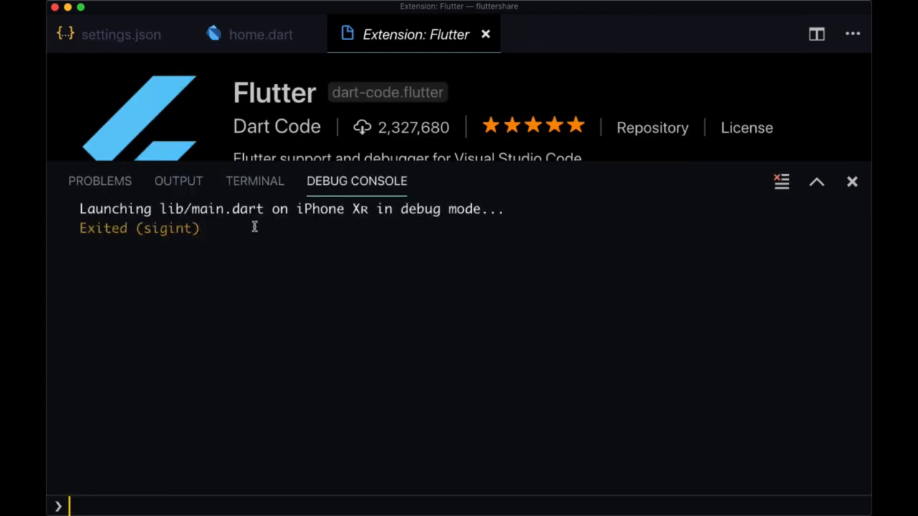
mouse_move(398, 224)
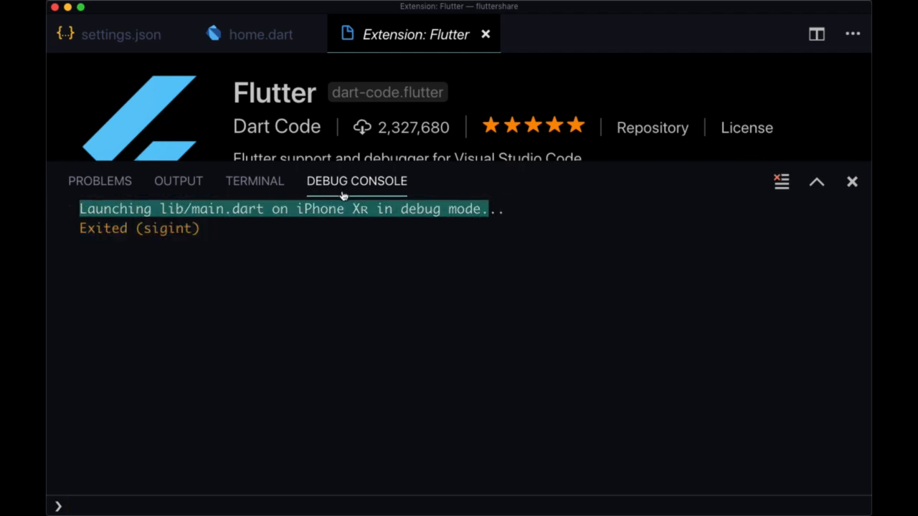
mouse_move(342, 194)
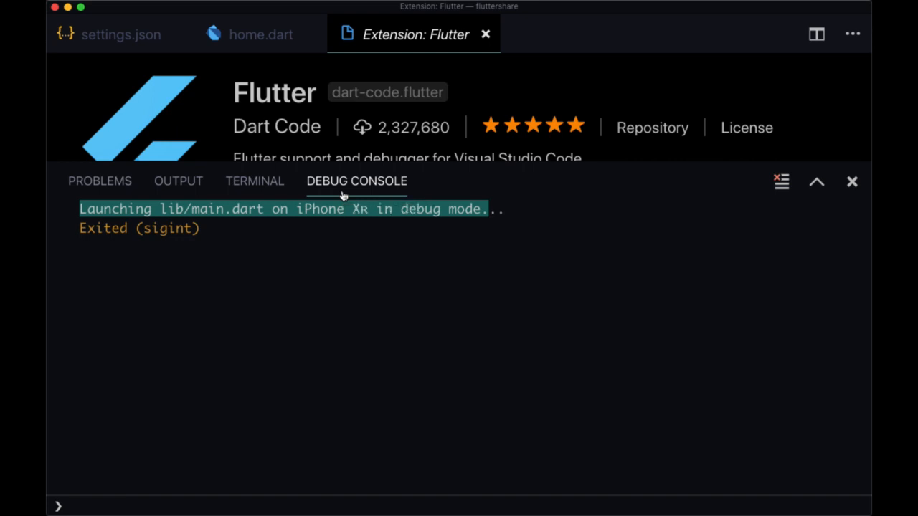
click(255, 181)
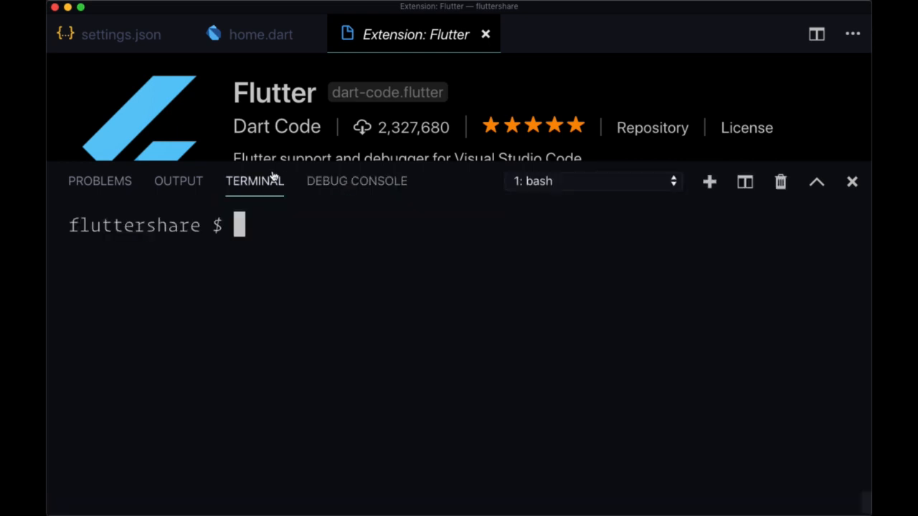
mouse_move(223, 275)
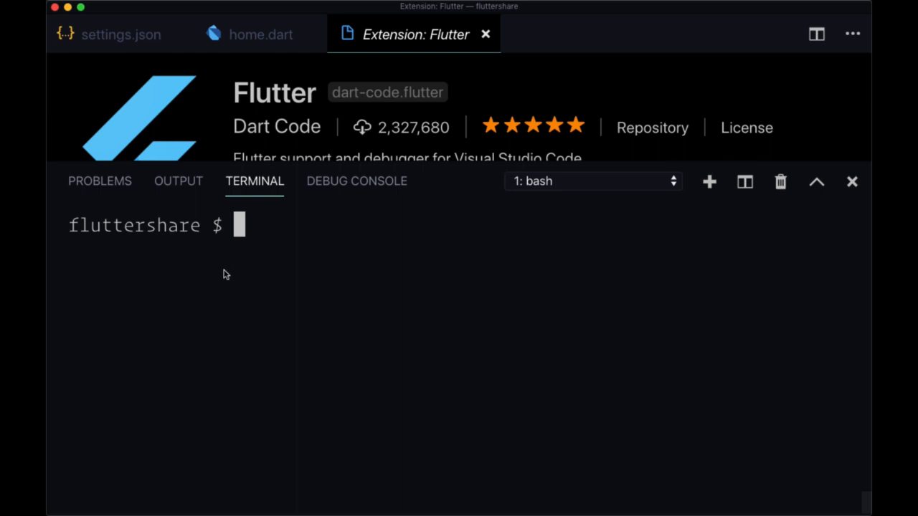
- Launch the iOS simulator from the terminal with 'flutter emulators --launch ios'
text(flutter)
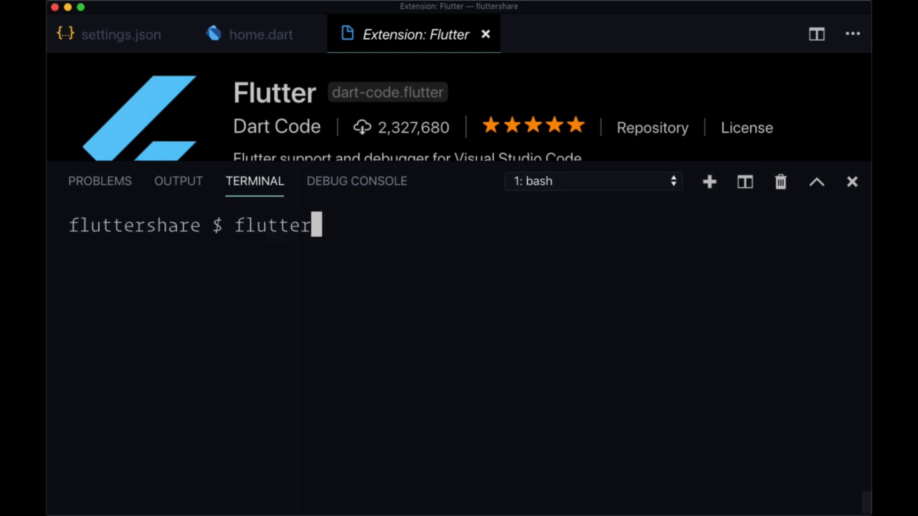
text(run)
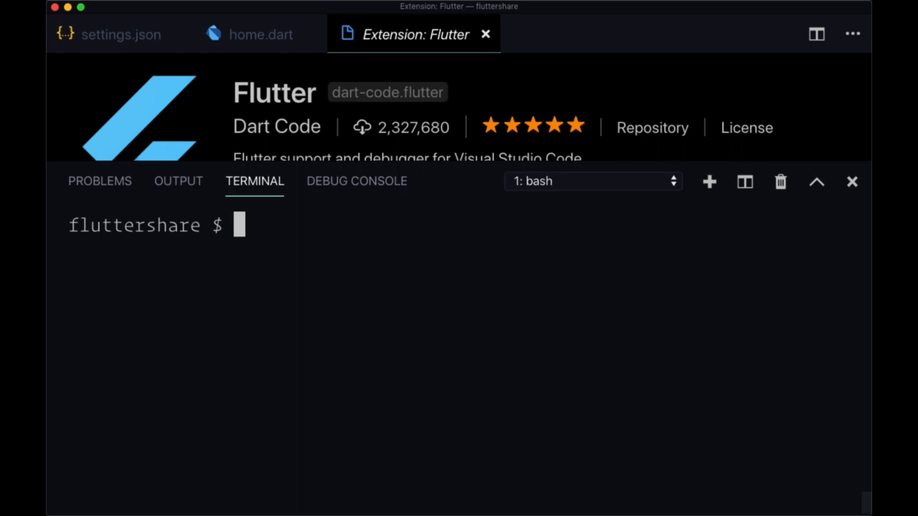
text(flutter)
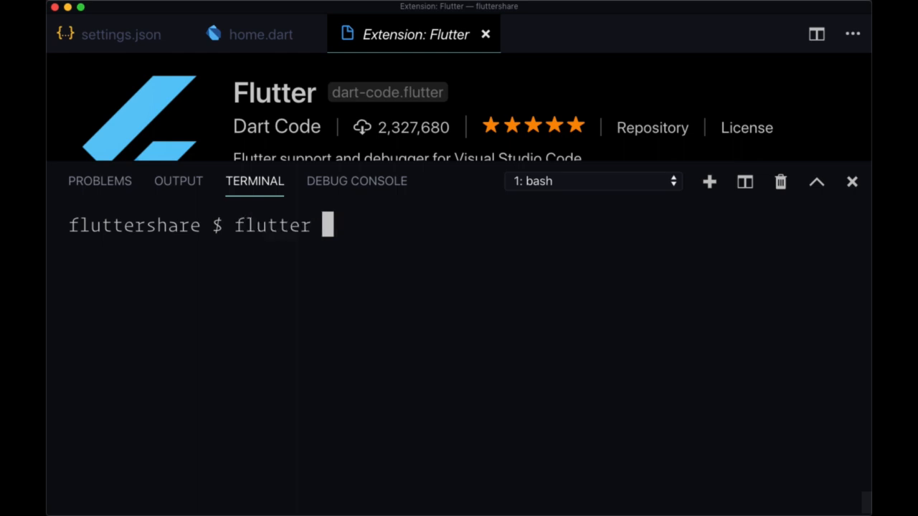
text(emulators)
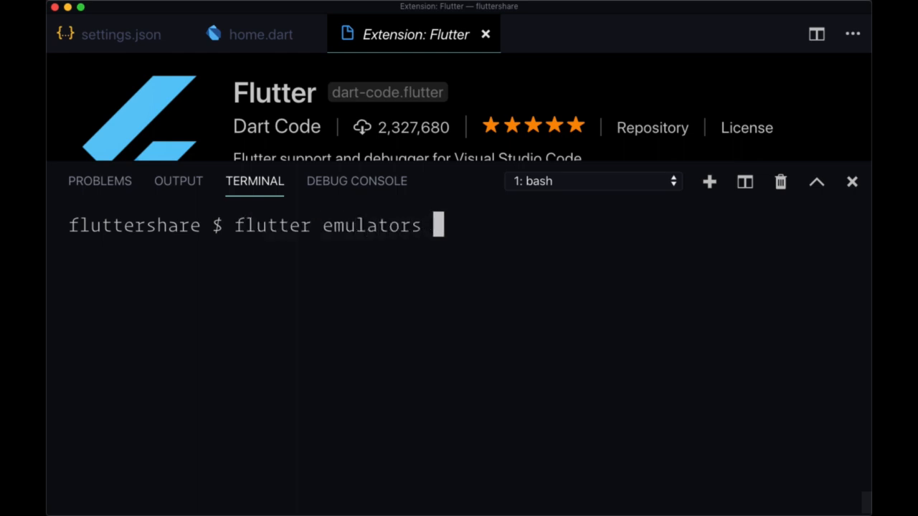
text(--launch)
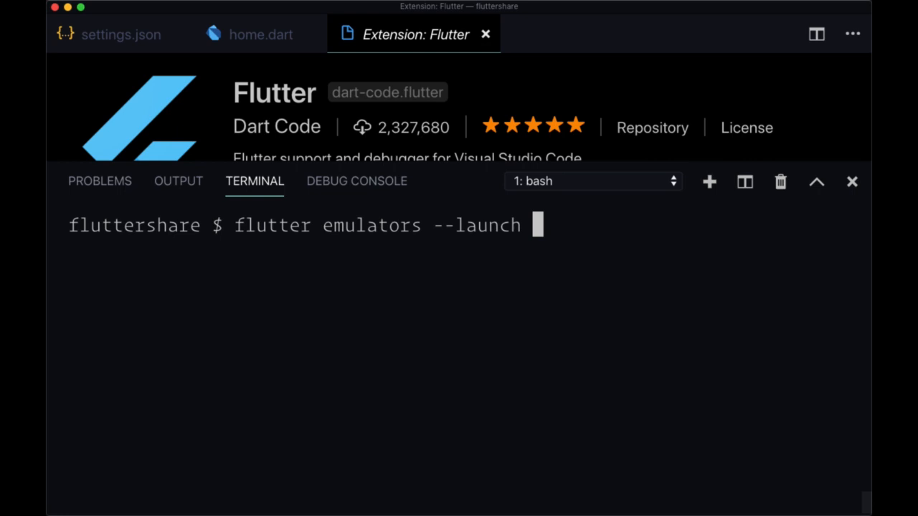
text(ios)
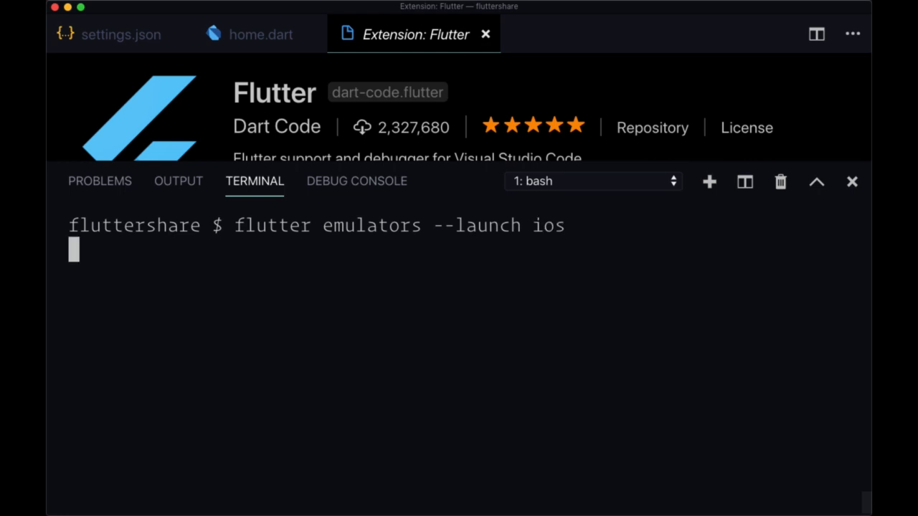
key(Enter)
text(flutter run)
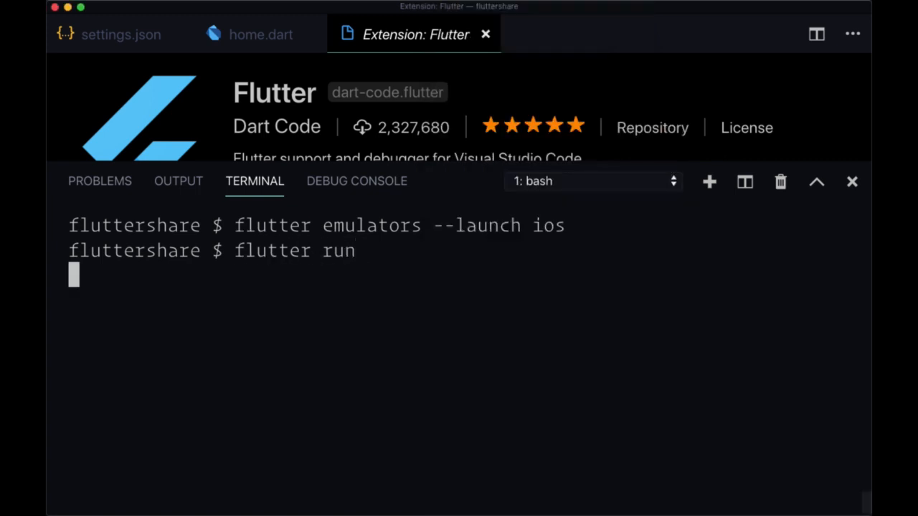
- Run the Flutter app on iPhone XR in debug mode with 'flutter run'
key(Enter)
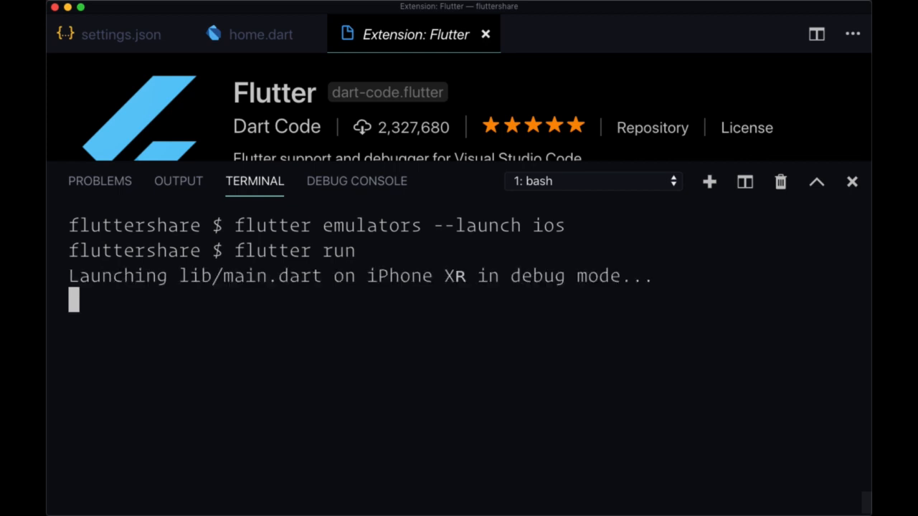
mouse_move(222, 258)
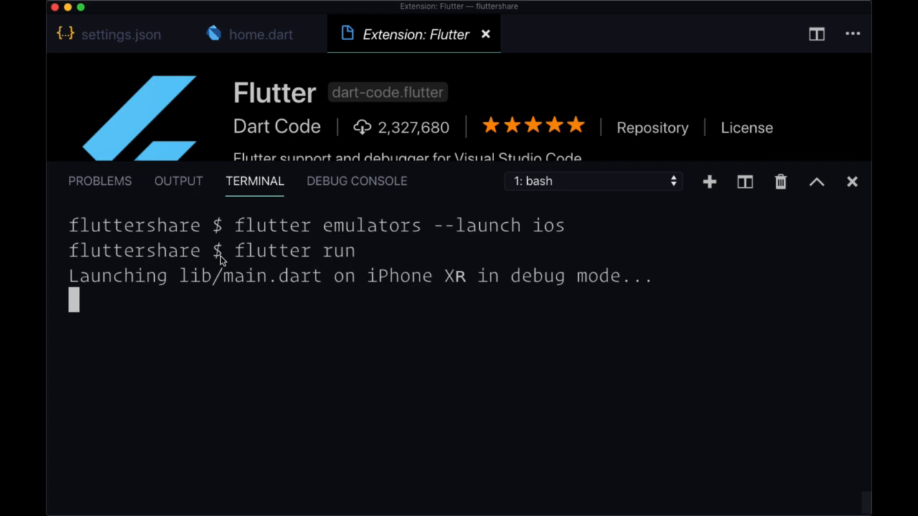
mouse_move(353, 201)
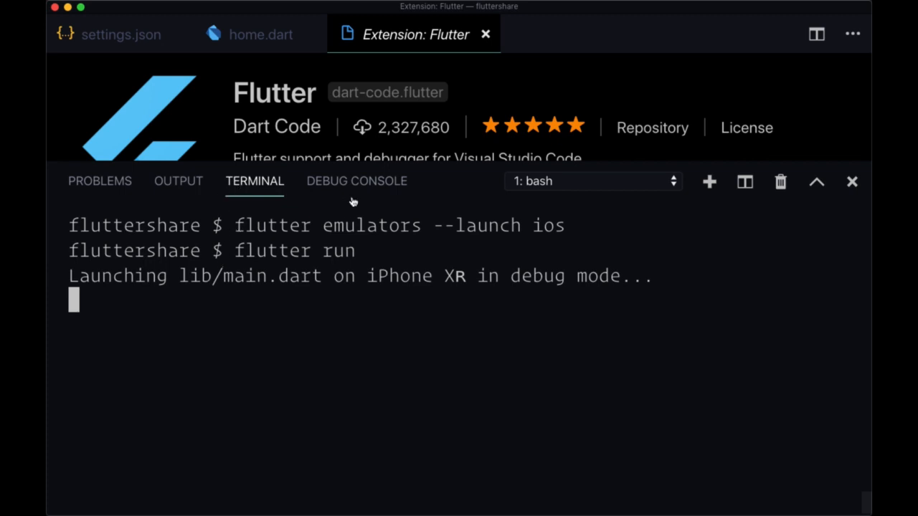